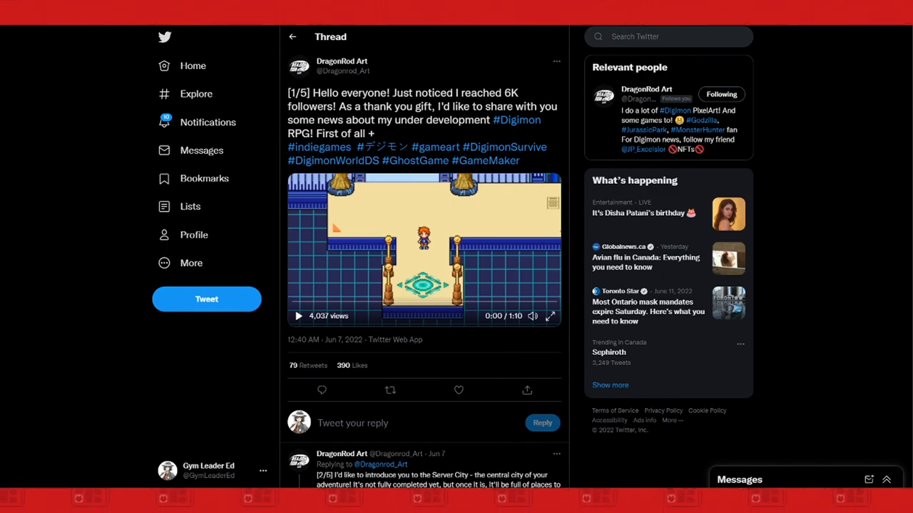
# Scroll down the thread to the [2/5] Server City post with its map image
pyautogui.scroll(-3)
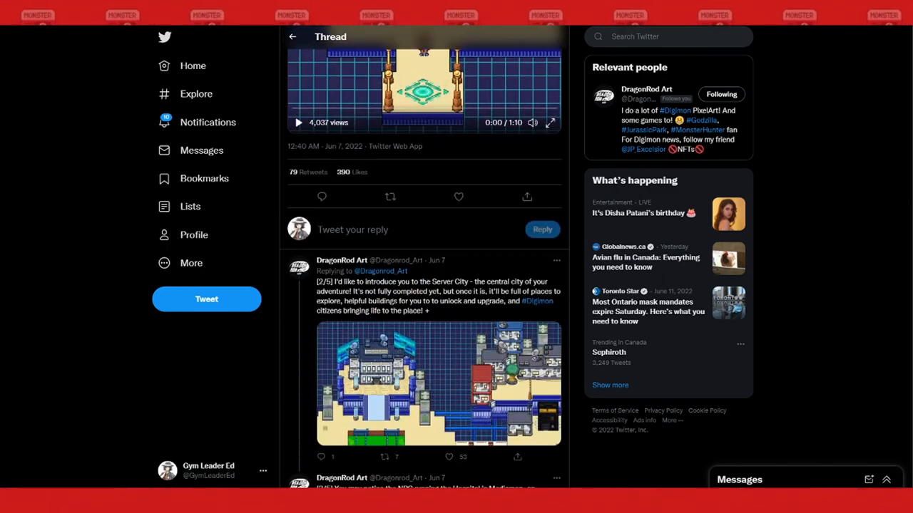
pyautogui.scroll(-3)
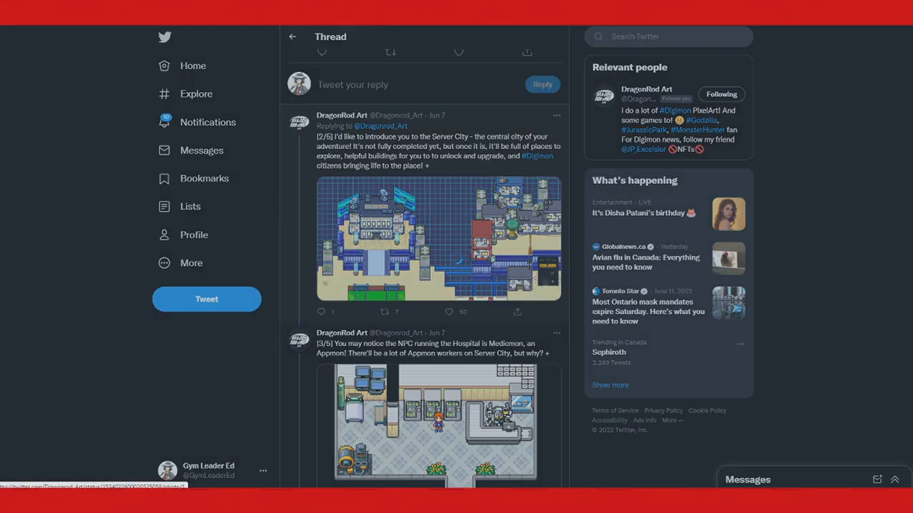
# View the Server City map image enlarged, then return to the thread at the [3/5] Hospital post
pyautogui.click(438, 238)
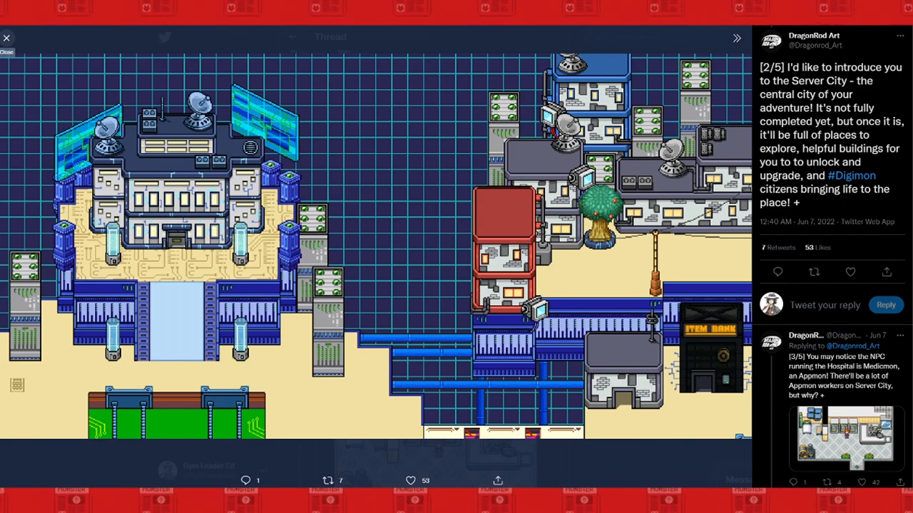
pyautogui.click(8, 39)
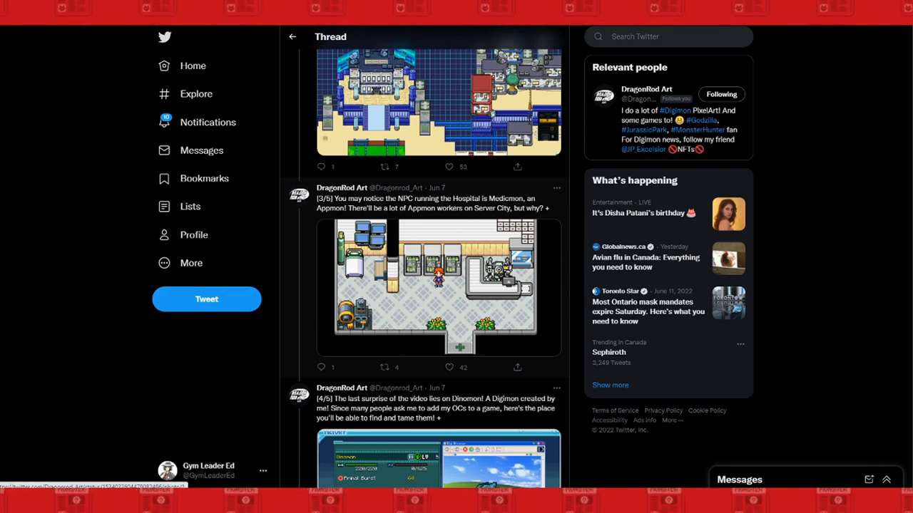
# View the Medicmon Hospital screenshot enlarged, then continue to the [5/5] post and closing note
pyautogui.click(439, 285)
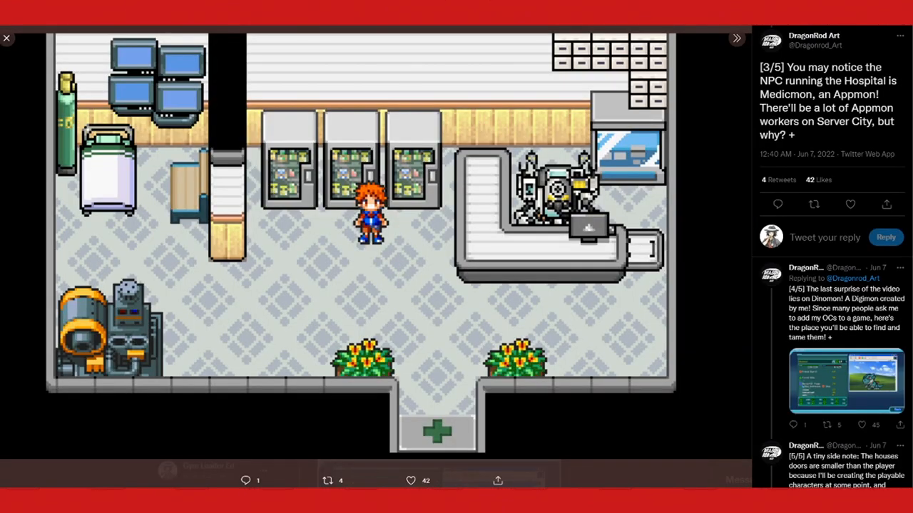
pyautogui.click(7, 37)
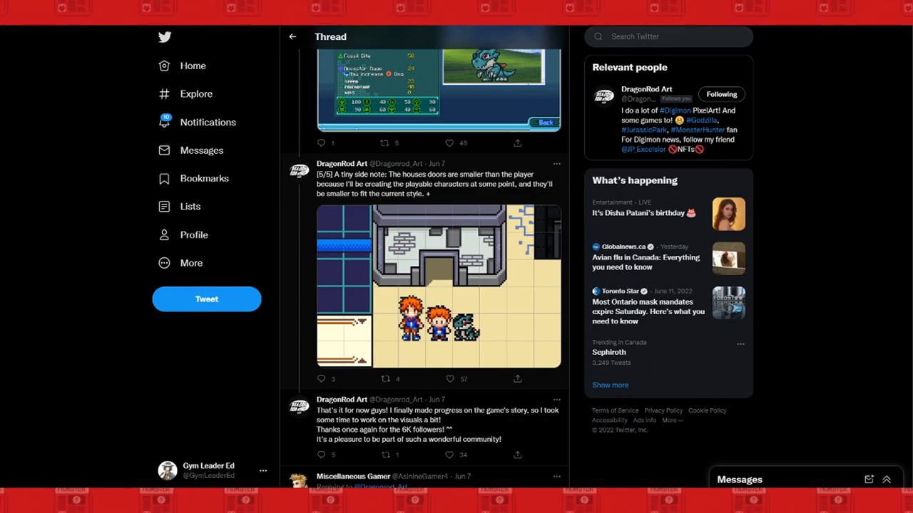
# Return up the thread to the first post with the 6K-follower announcement video
pyautogui.click(439, 285)
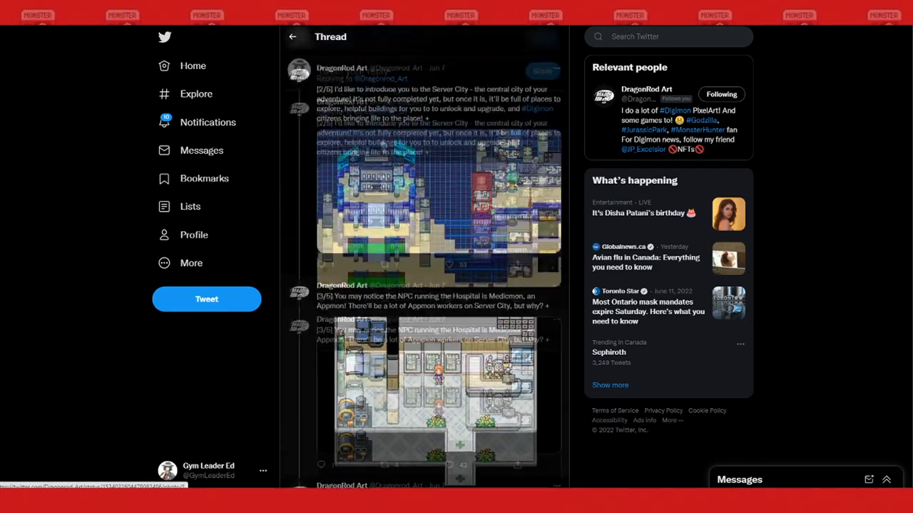
pyautogui.scroll(3)
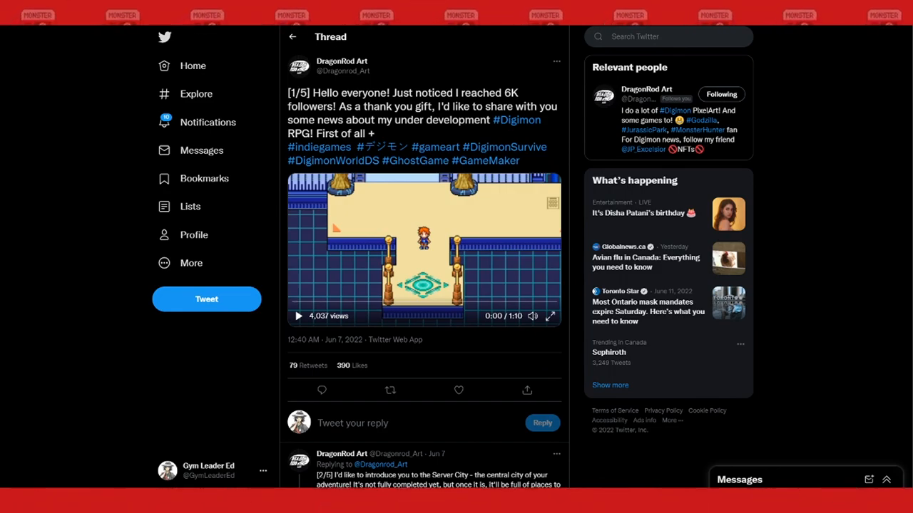
# Play the first post's gameplay video fullscreen through the healing dialogue, menu and Dinomon's stats
pyautogui.click(298, 317)
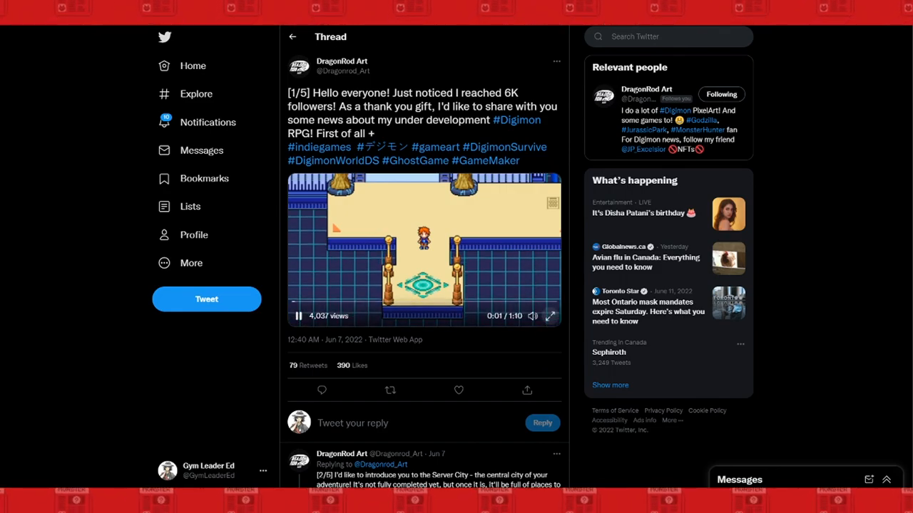
pyautogui.click(549, 316)
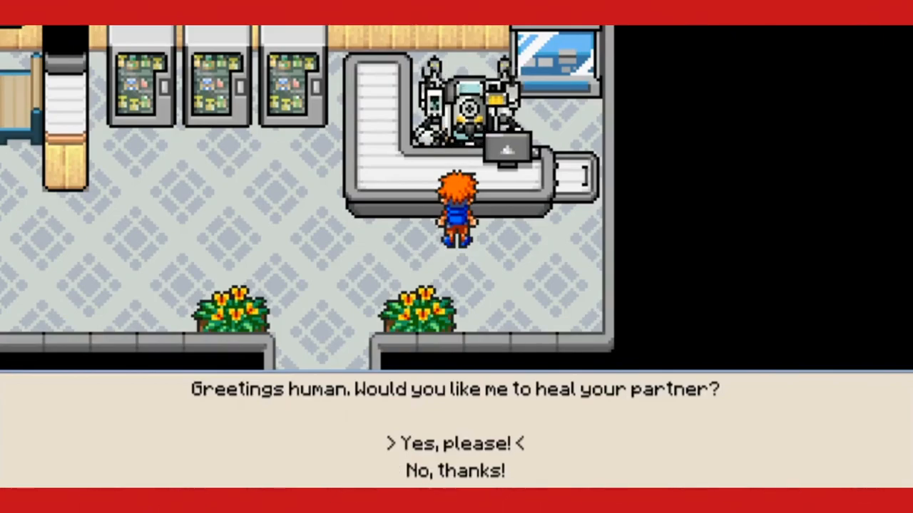
pyautogui.click(456, 442)
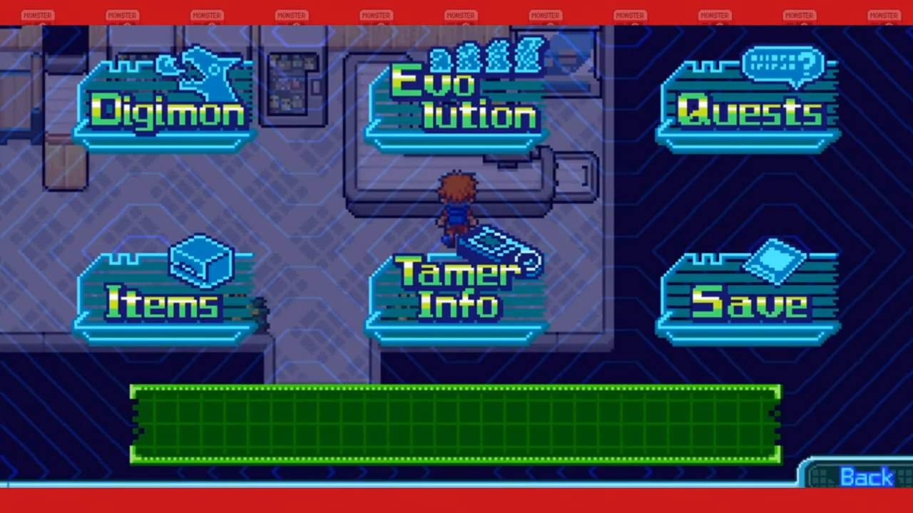
pyautogui.click(167, 107)
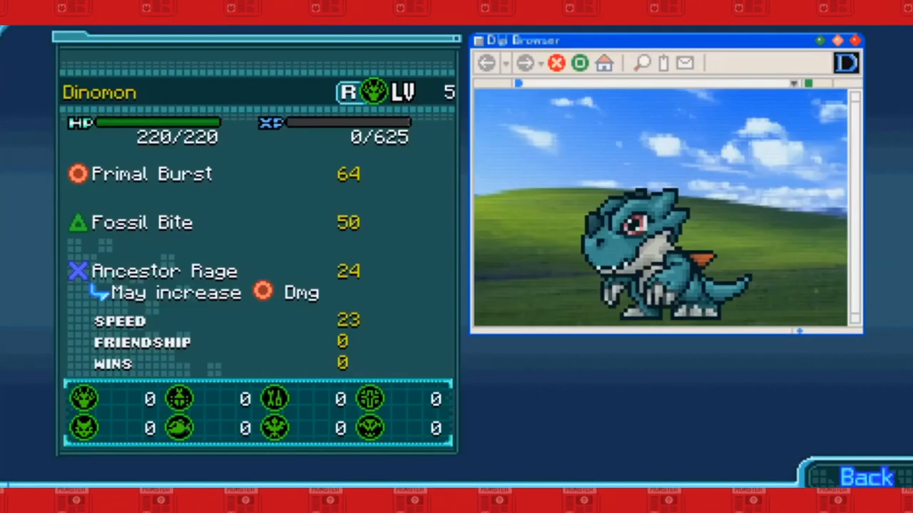